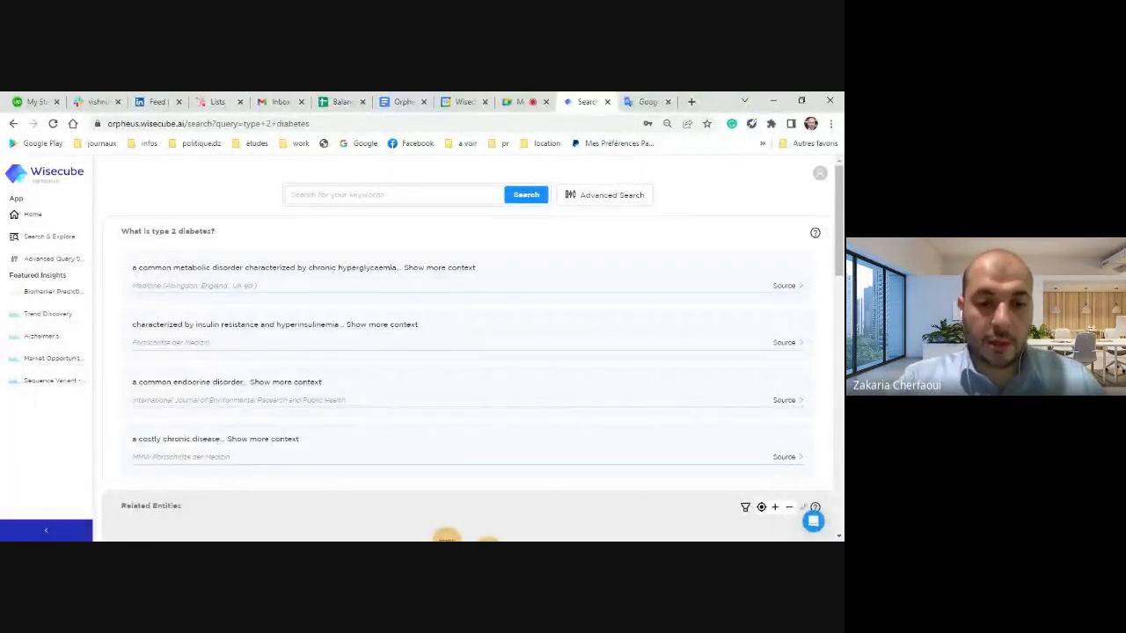
Search Orpheus for 'Hemophilia' and view its related-entities graph.
{"action": "type", "text": "He"}
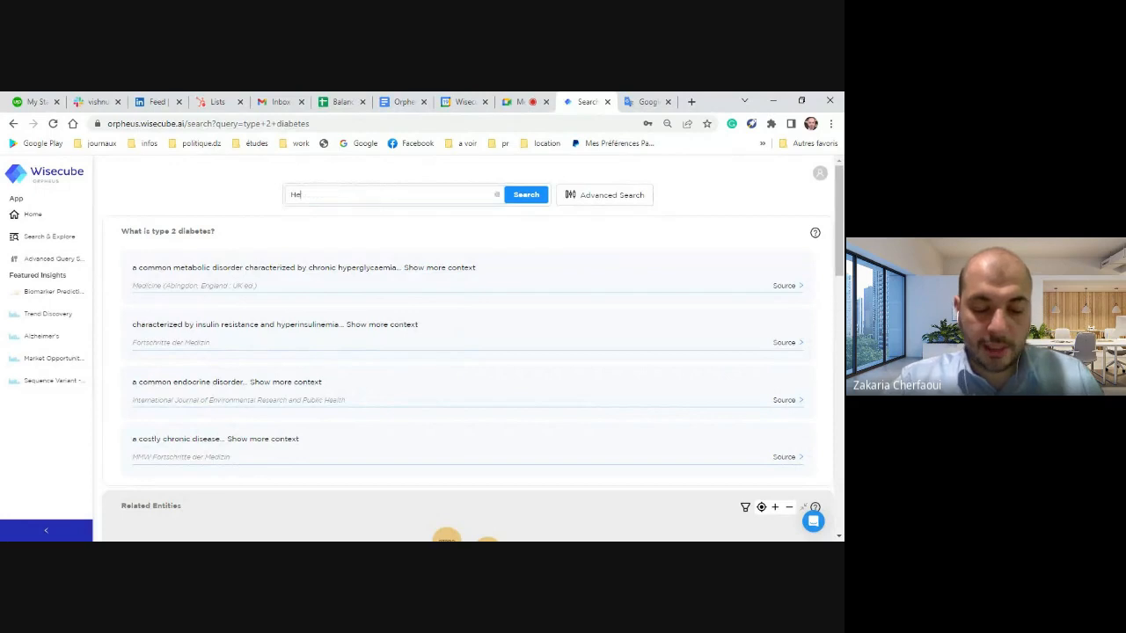
{"action": "type", "text": "Hemophi"}
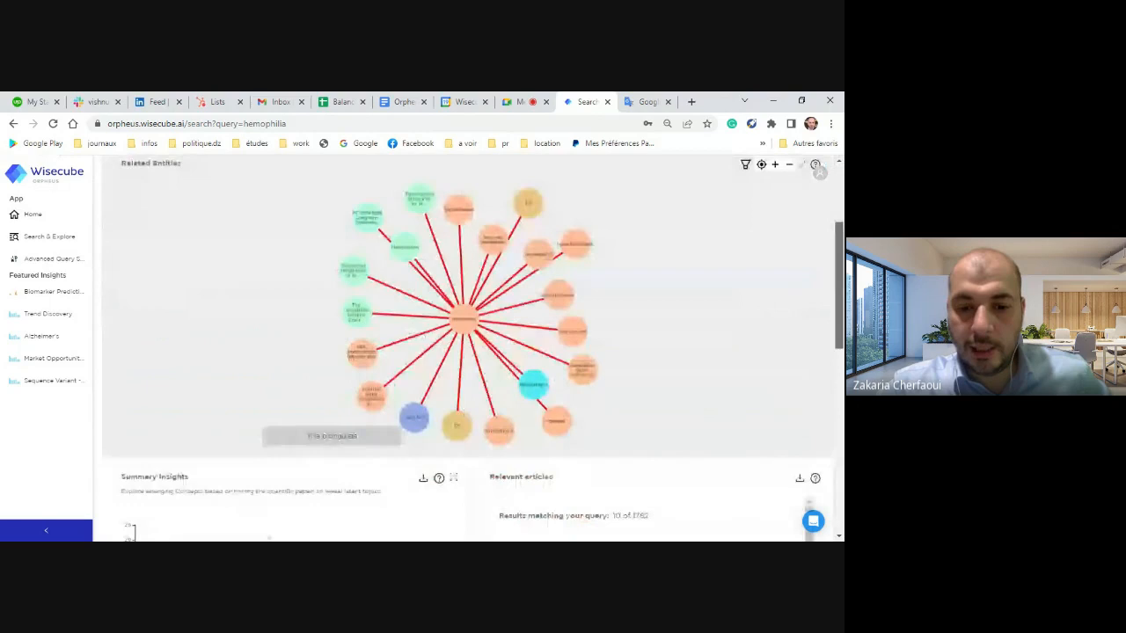
{"action": "scroll", "scroll_direction": "up", "scroll_amount": 3}
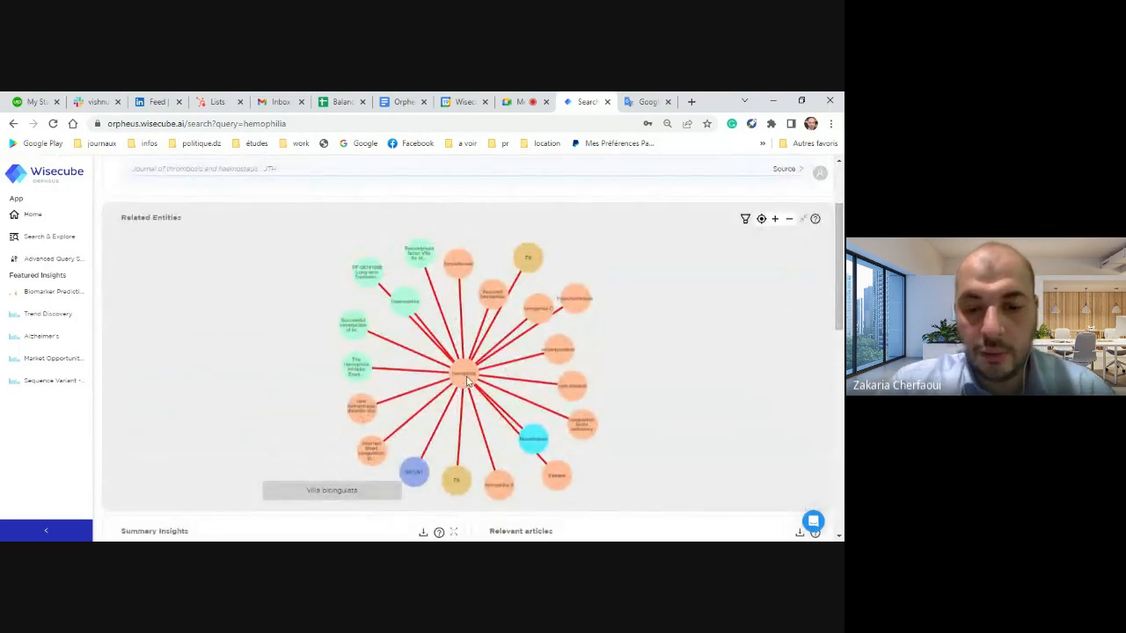
{"action": "left_click", "coordinate": [745, 218]}
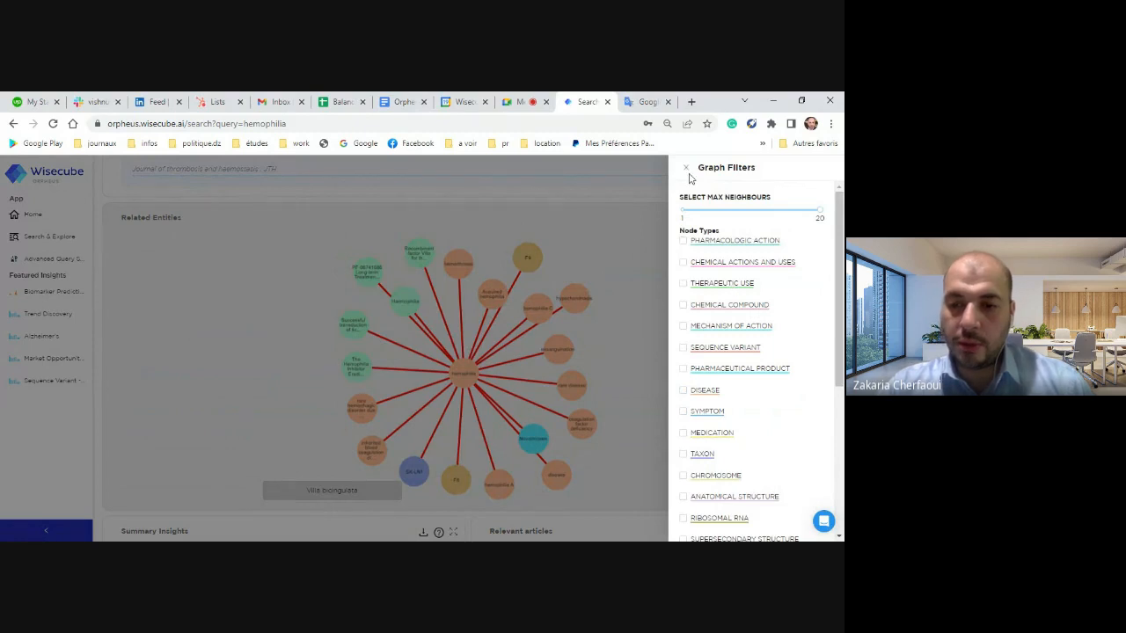
{"action": "left_click", "coordinate": [686, 167]}
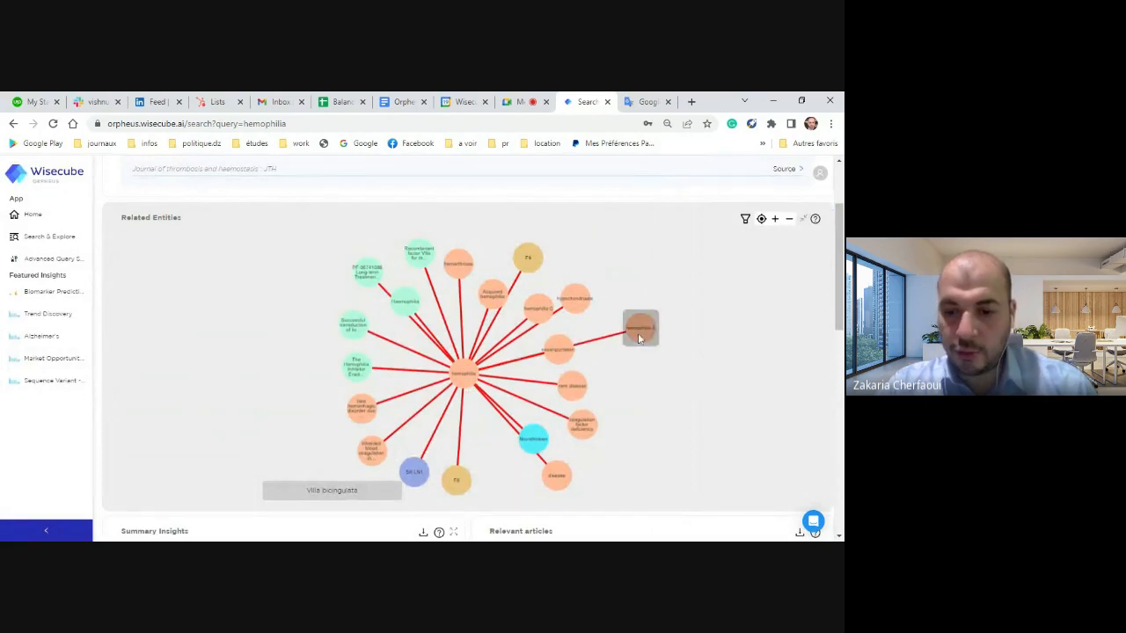
Expand the outer hemophilia node to add its connected entities to the graph.
{"action": "left_click", "coordinate": [641, 328]}
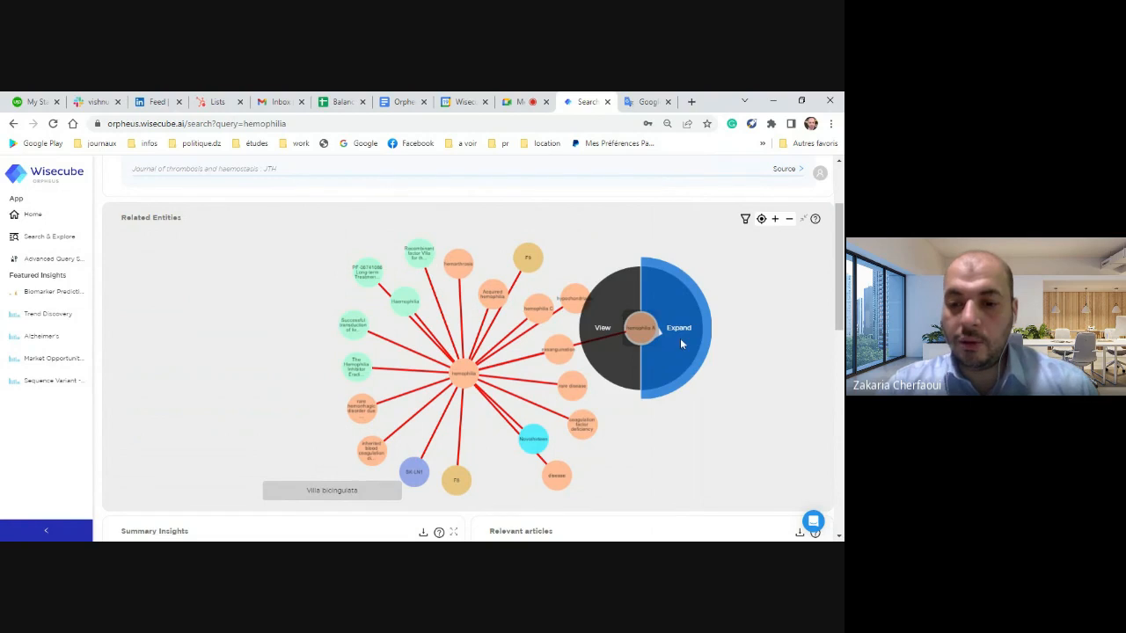
{"action": "left_click", "coordinate": [678, 327]}
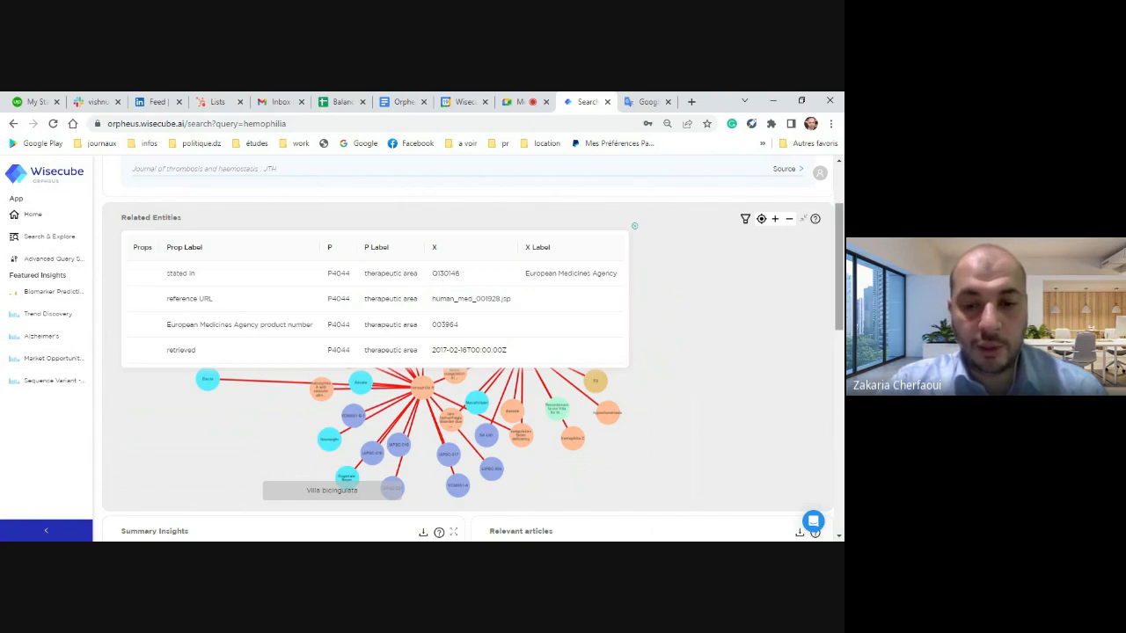
{"action": "scroll", "scroll_direction": "down", "scroll_amount": 3}
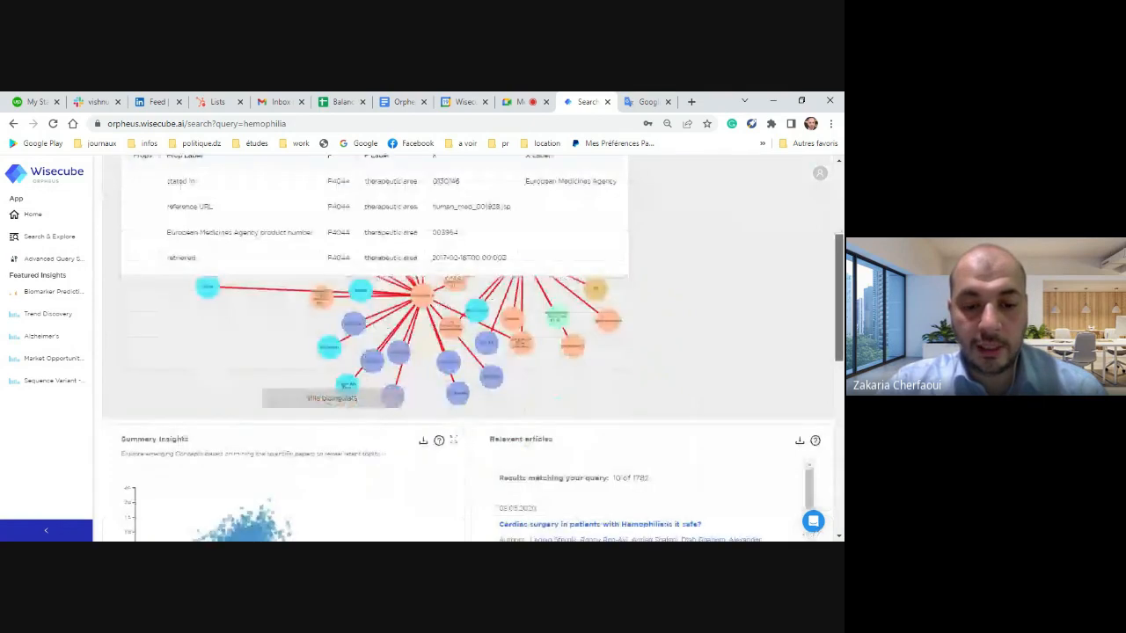
{"action": "scroll", "scroll_direction": "down", "scroll_amount": 3}
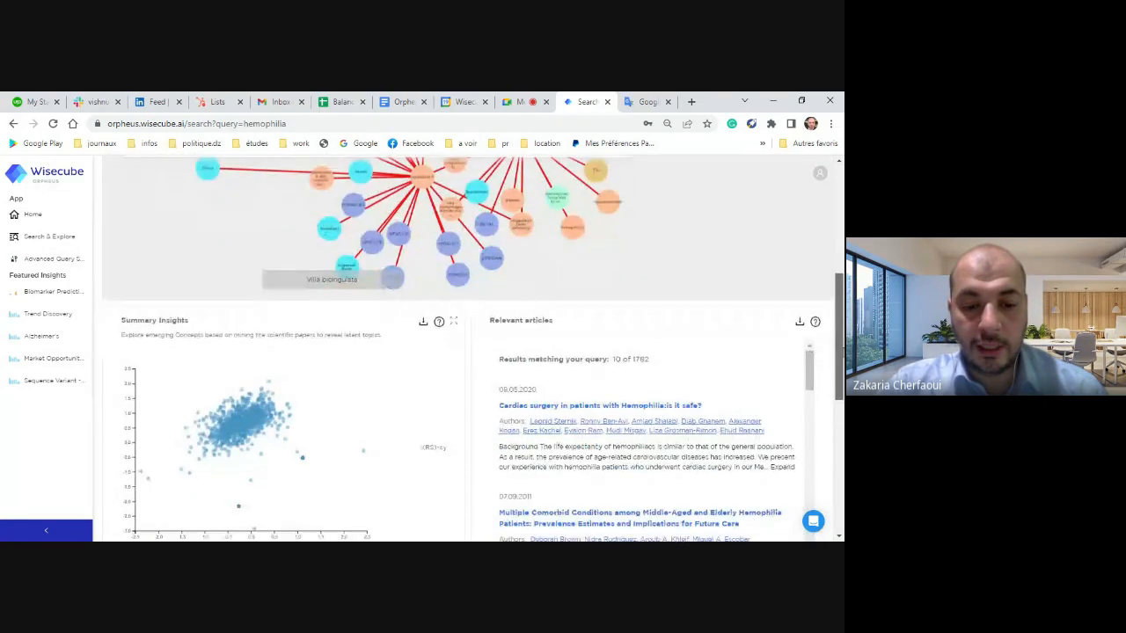
{"action": "scroll", "scroll_direction": "down", "scroll_amount": 3}
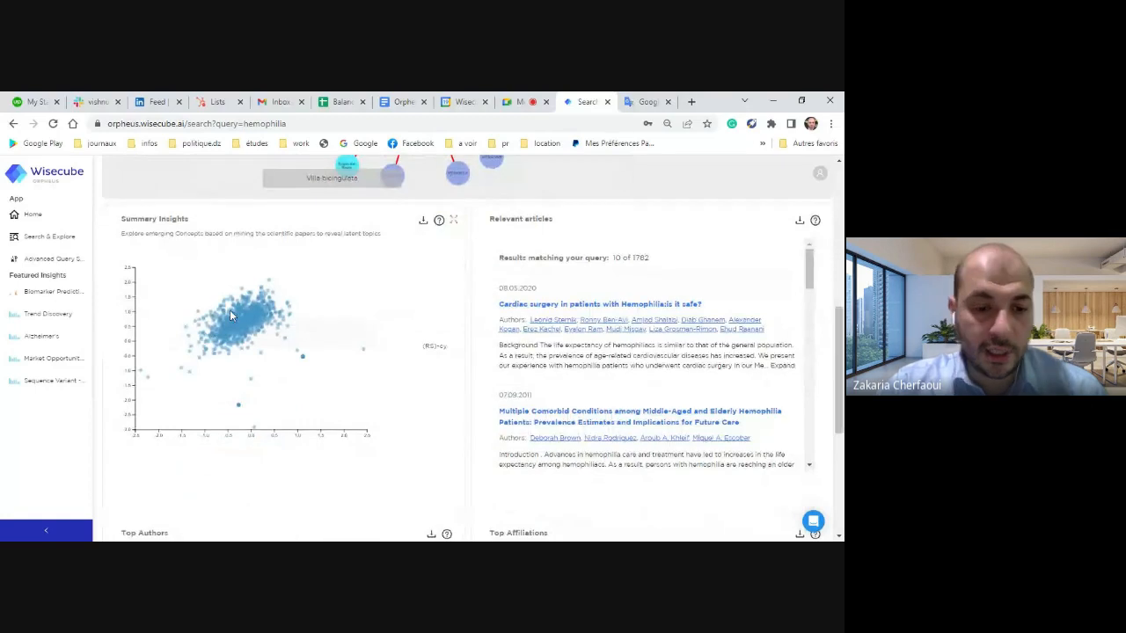
{"action": "mouse_move", "coordinate": [255, 312]}
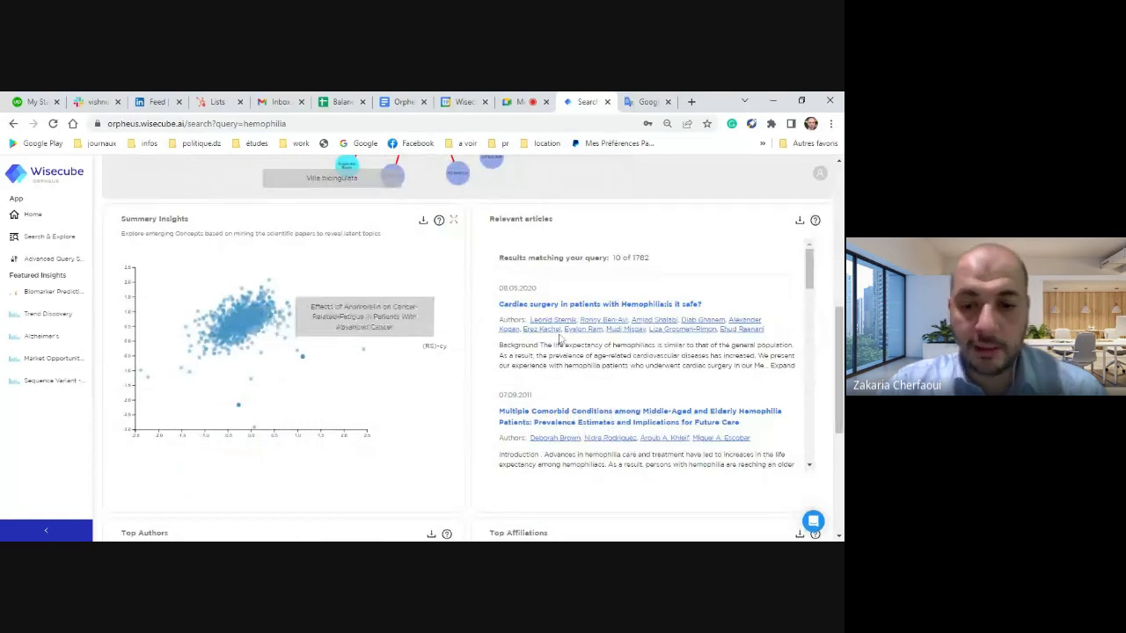
{"action": "scroll", "scroll_direction": "down", "scroll_amount": 3}
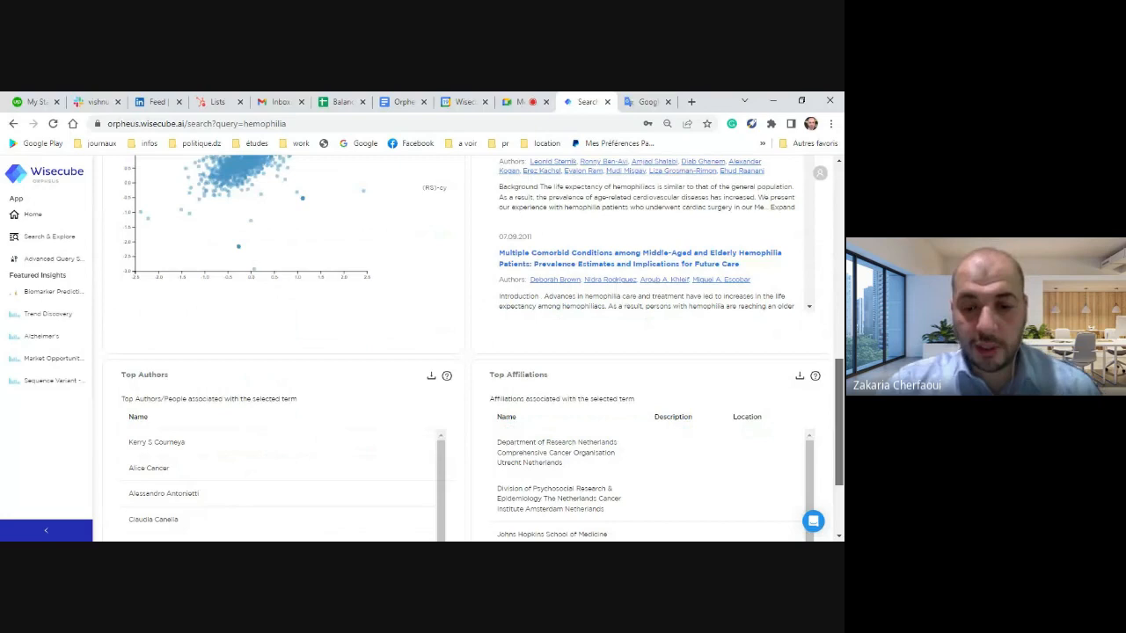
{"action": "scroll", "scroll_direction": "up", "scroll_amount": 3}
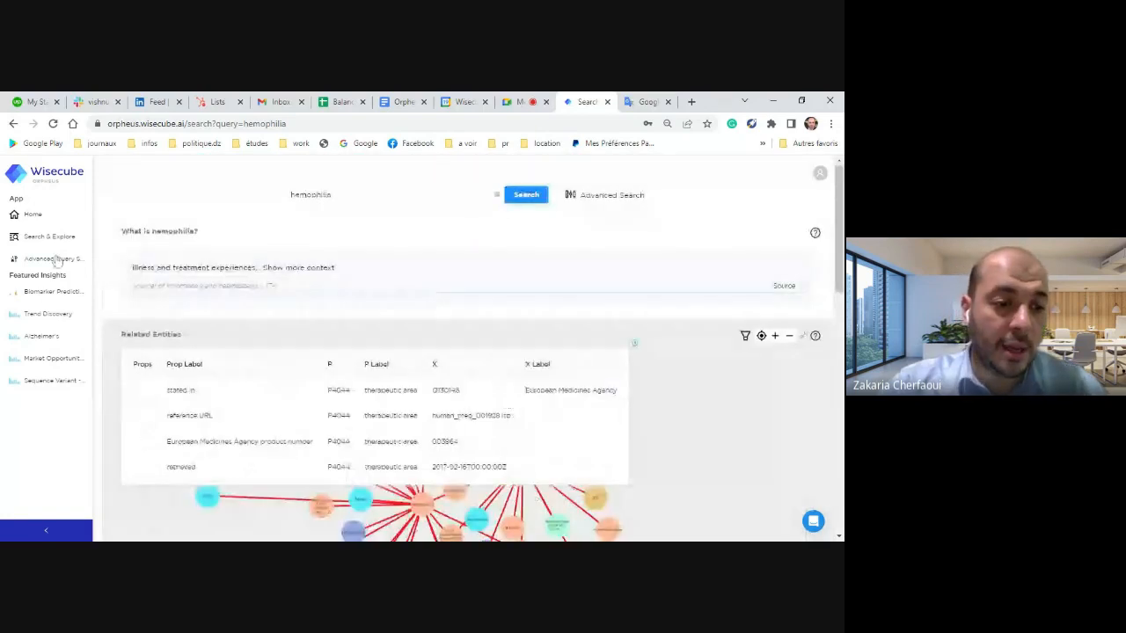
Open Advanced Search's example queries and filter them with 'malai' for malaria queries.
{"action": "left_click", "coordinate": [51, 258]}
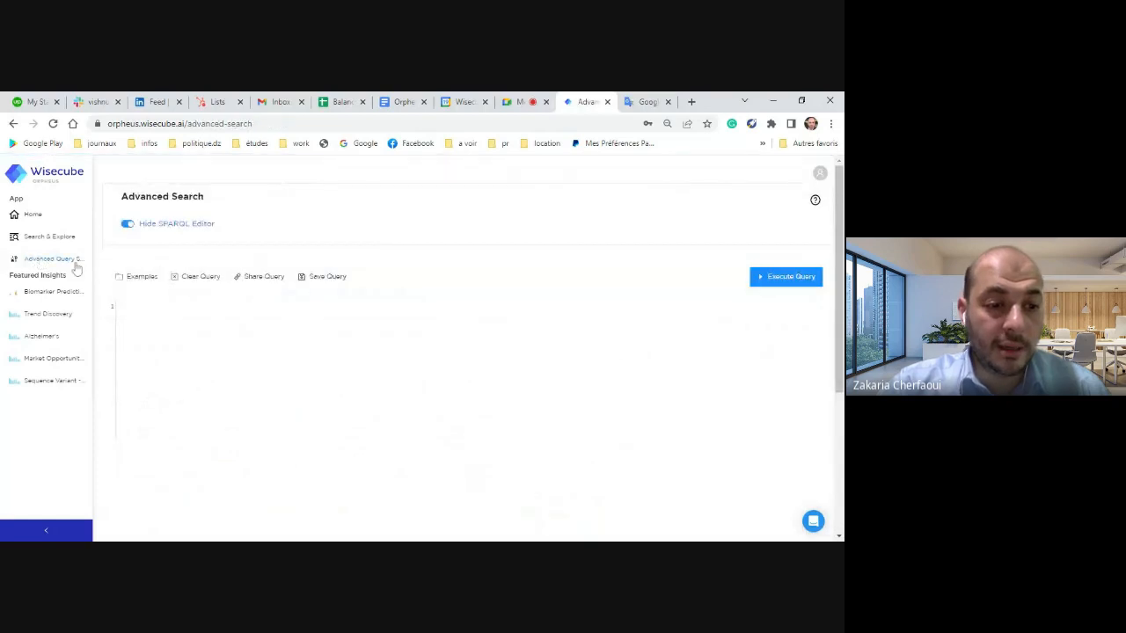
{"action": "mouse_move", "coordinate": [497, 304]}
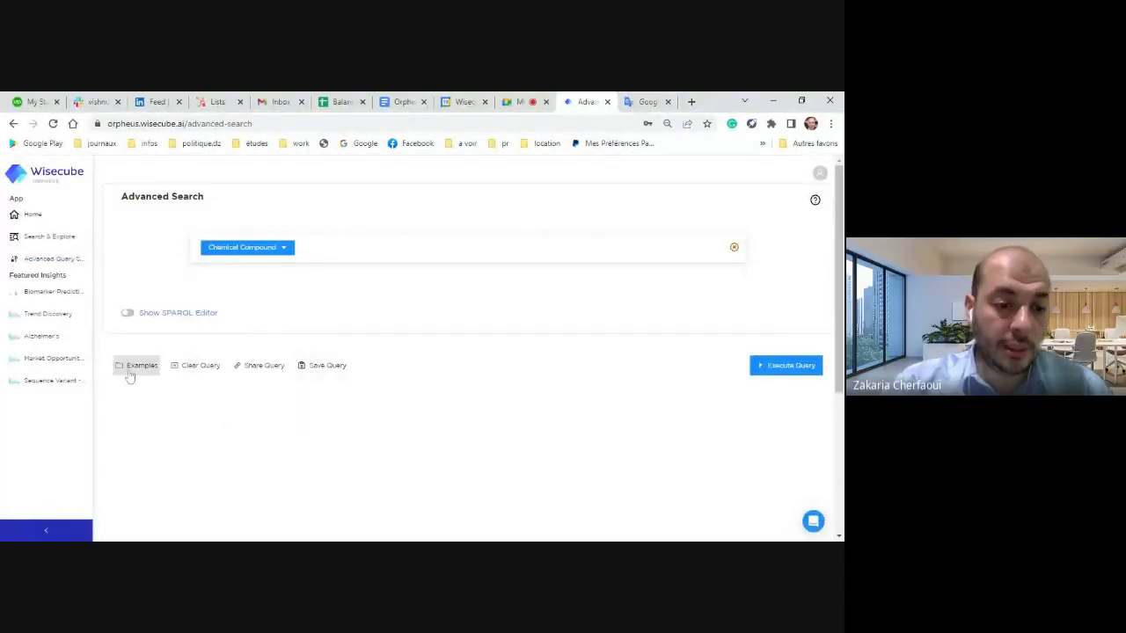
{"action": "left_click", "coordinate": [141, 365]}
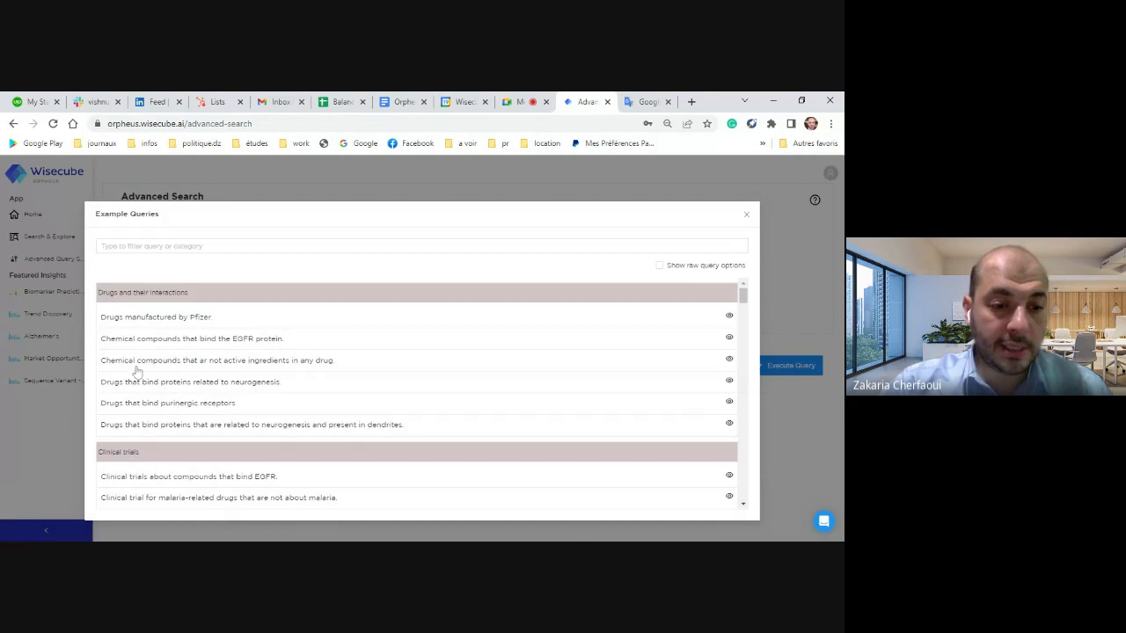
{"action": "type", "text": "mala"}
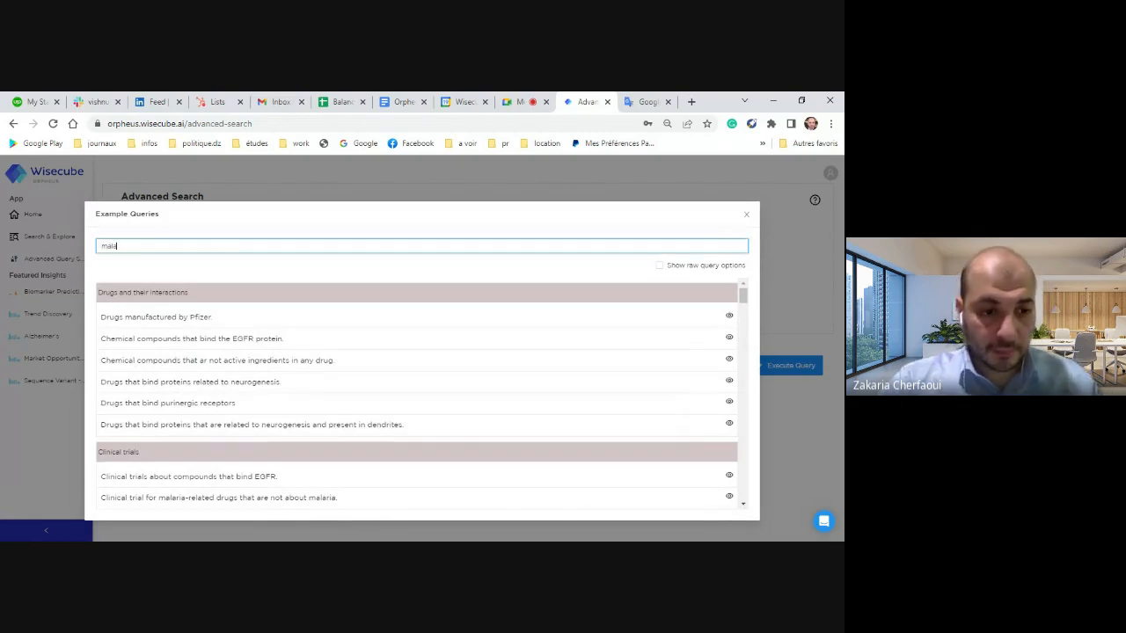
{"action": "type", "text": "i"}
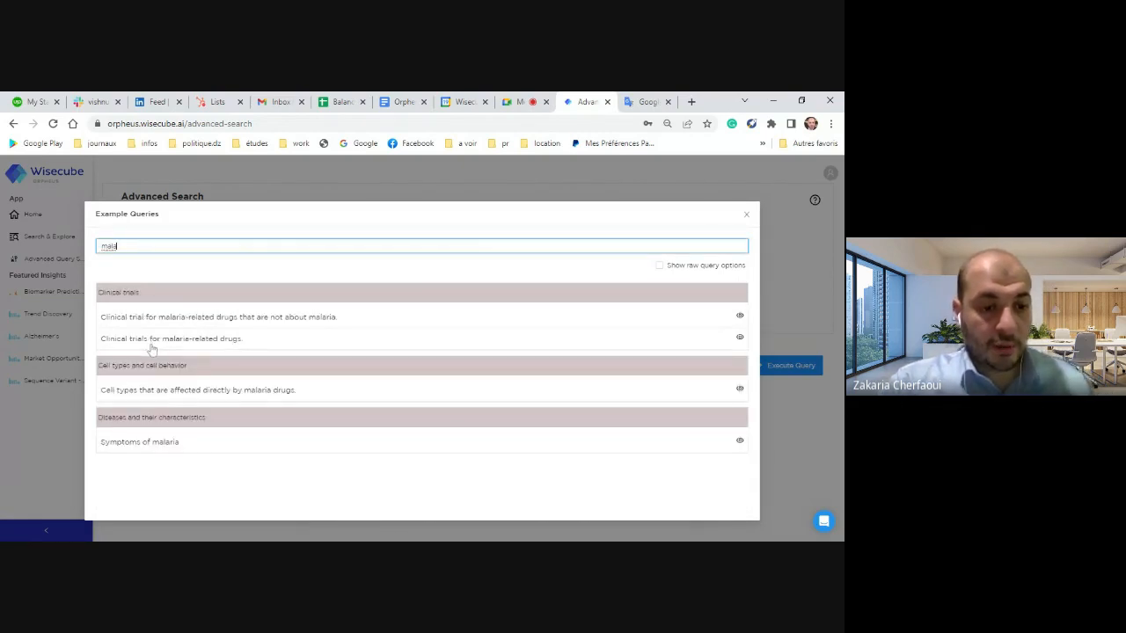
Load the 'Clinical trials for malaria-related drugs' example and change its disease to hemophilia A.
{"action": "left_click", "coordinate": [171, 338]}
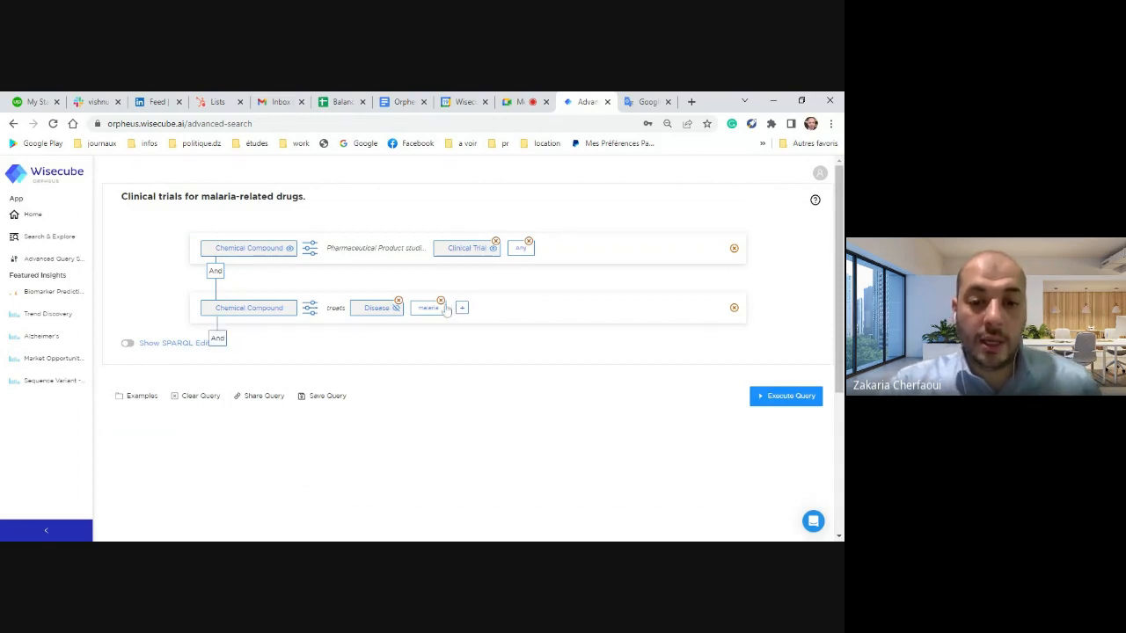
{"action": "left_click", "coordinate": [428, 308]}
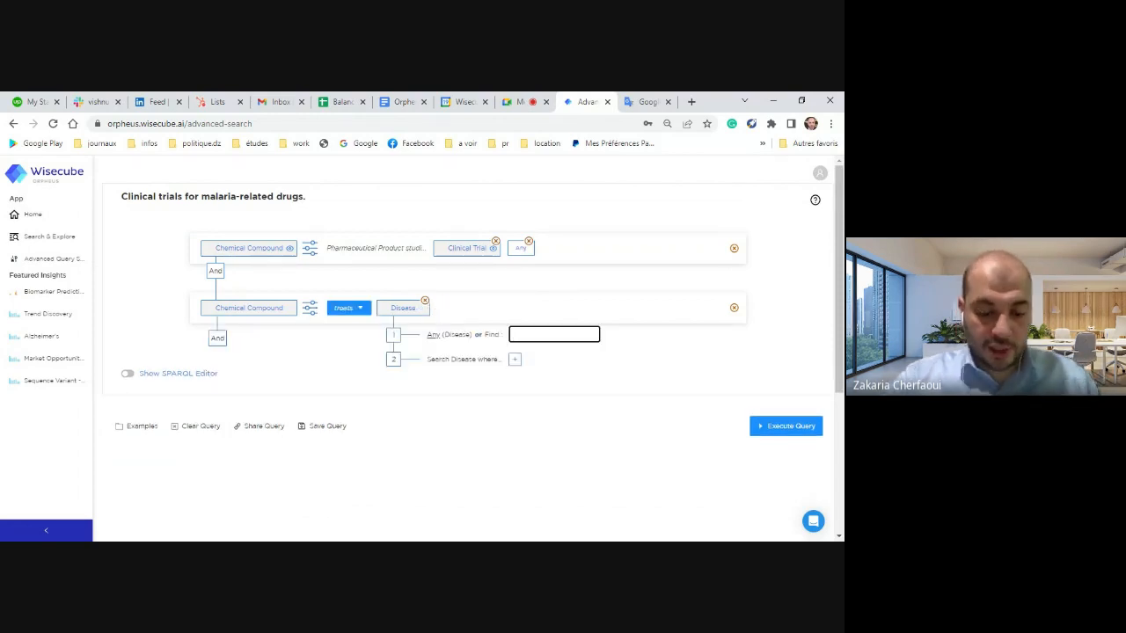
{"action": "type", "text": "hemophil"}
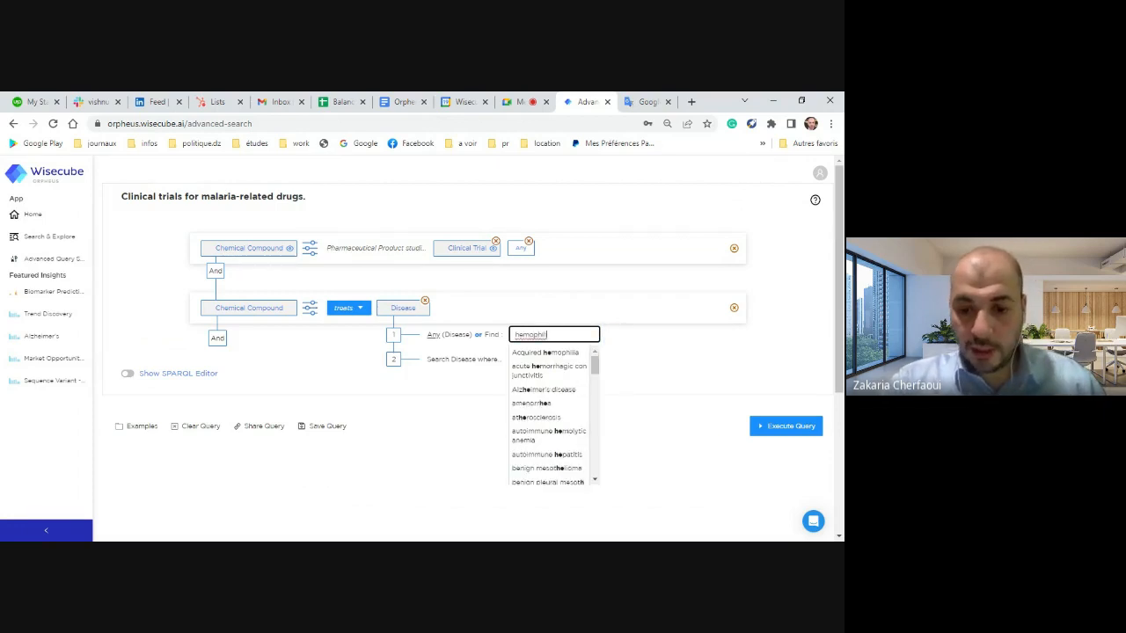
{"action": "left_click", "coordinate": [545, 352]}
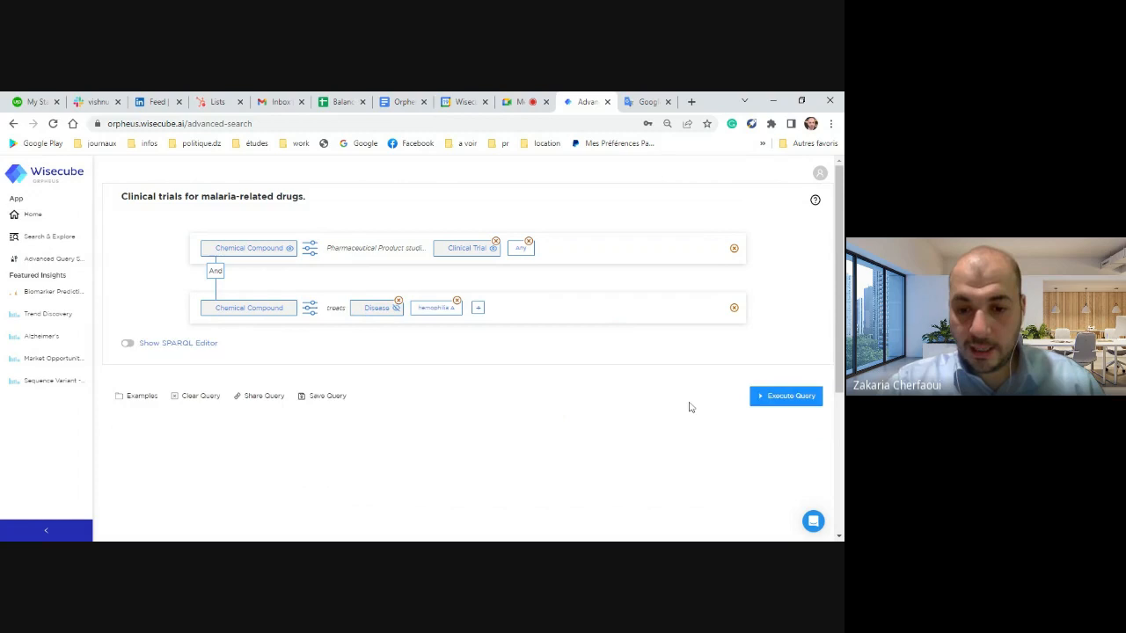
Execute the query and browse the antihemophilic factor clinical trials table.
{"action": "left_click", "coordinate": [785, 395]}
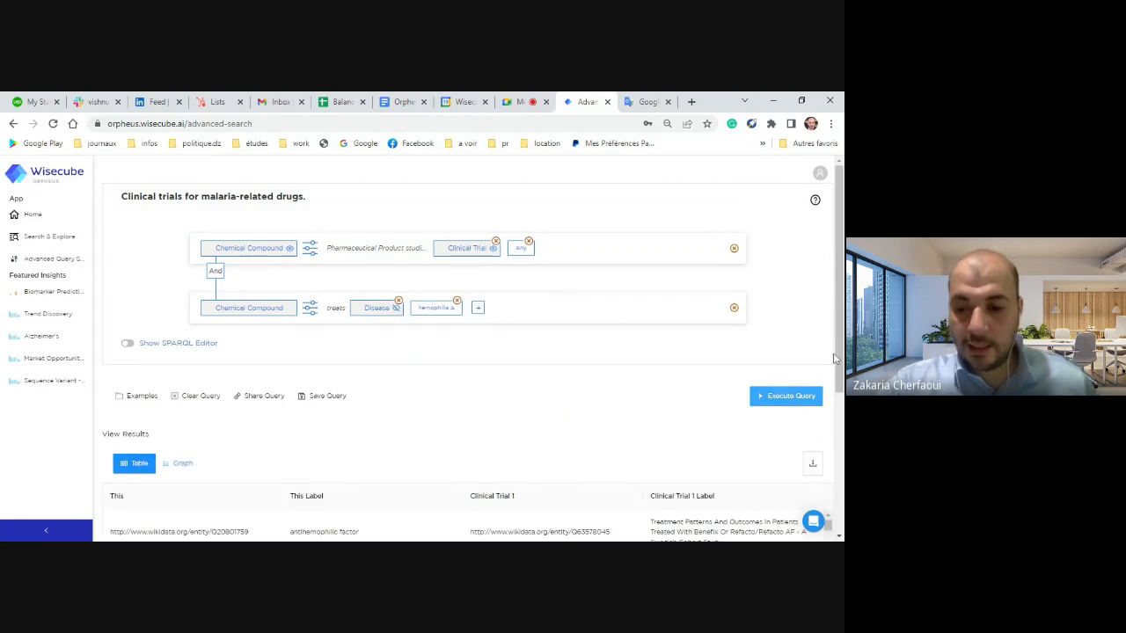
{"action": "scroll", "scroll_direction": "down", "scroll_amount": 3}
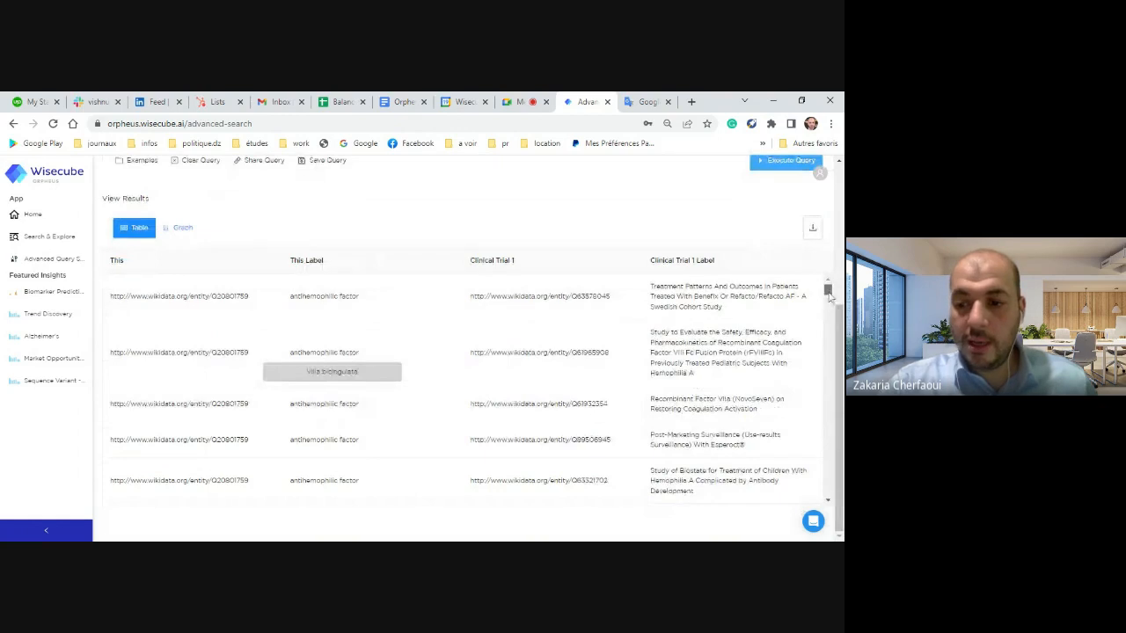
{"action": "scroll", "scroll_direction": "down", "scroll_amount": 3}
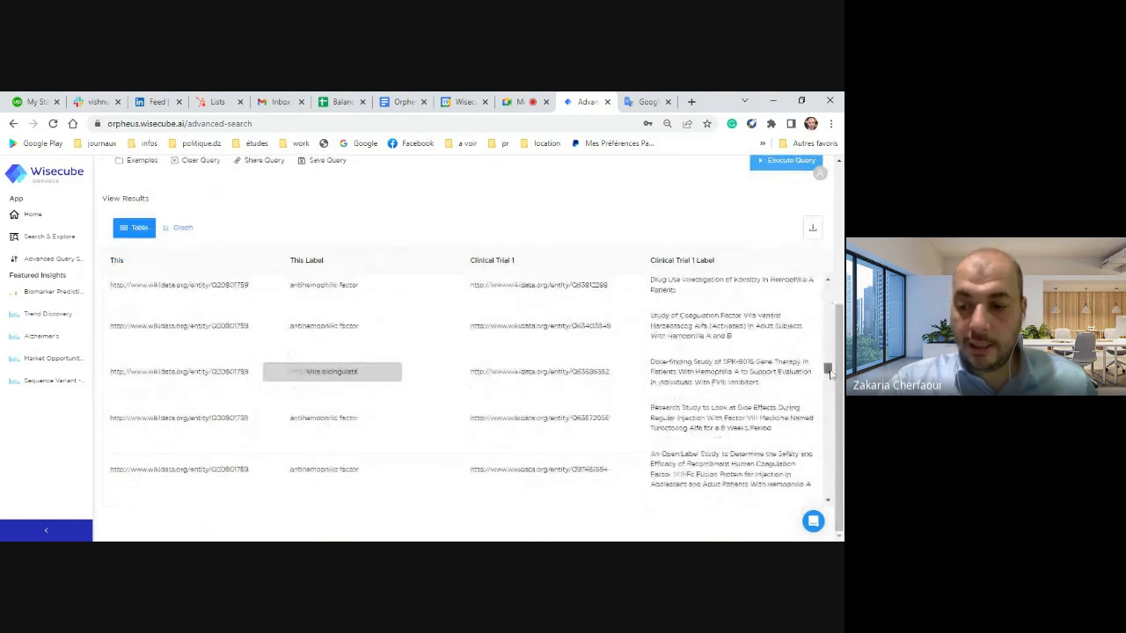
{"action": "scroll", "scroll_direction": "up", "scroll_amount": 3}
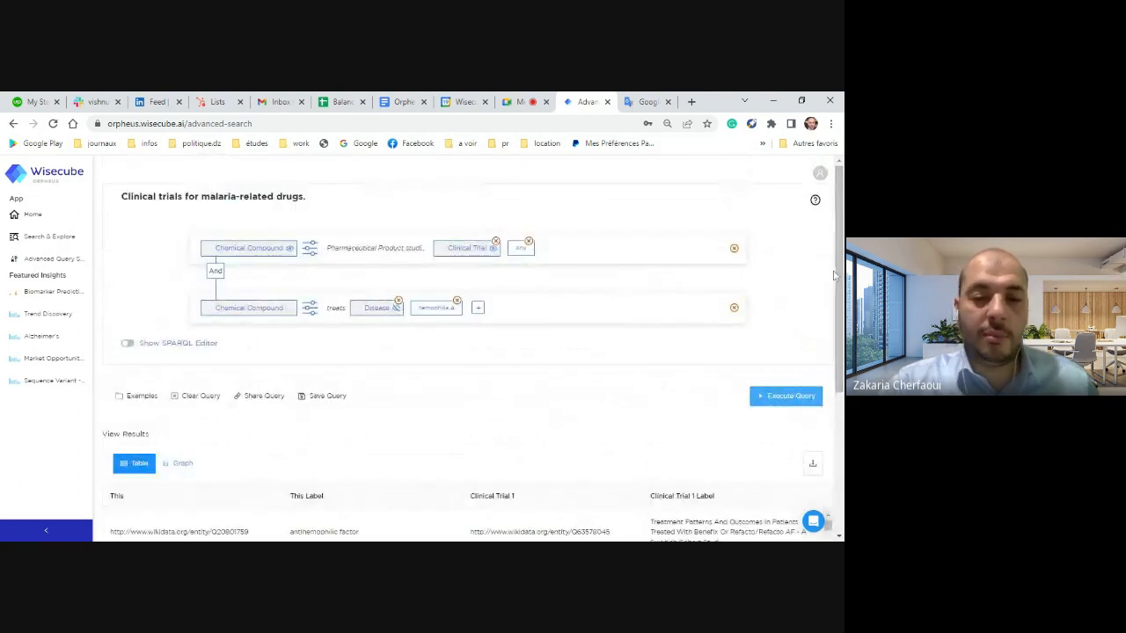
{"action": "scroll", "scroll_direction": "up", "scroll_amount": 3}
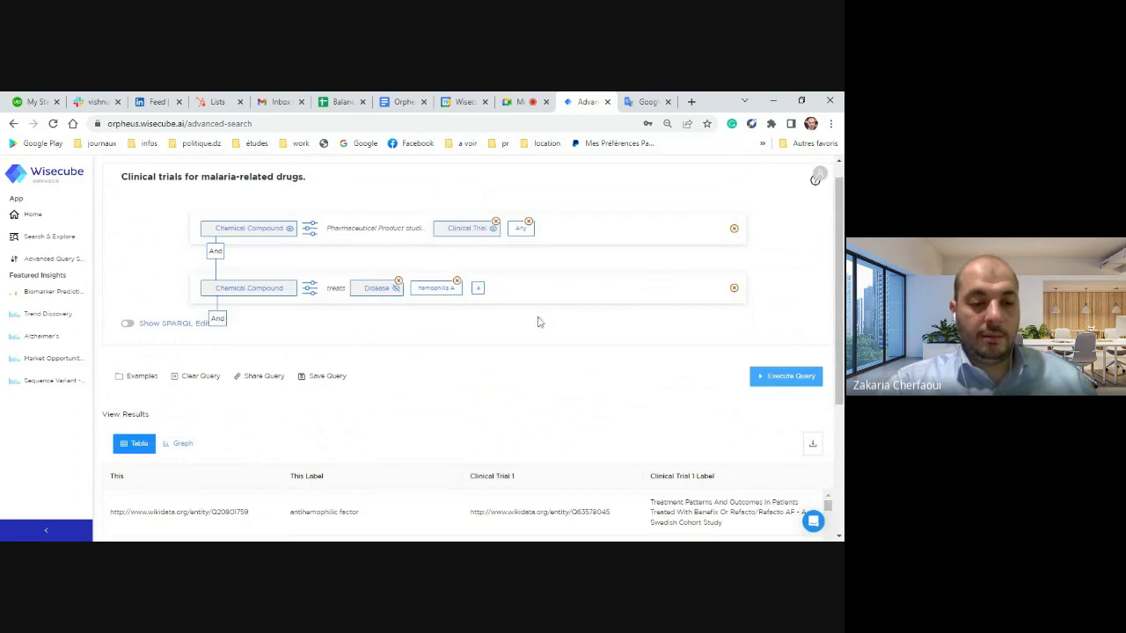
Load the psoriasis non-nuclear proteins example, switching its disease to hemophilia C.
{"action": "left_click", "coordinate": [142, 375]}
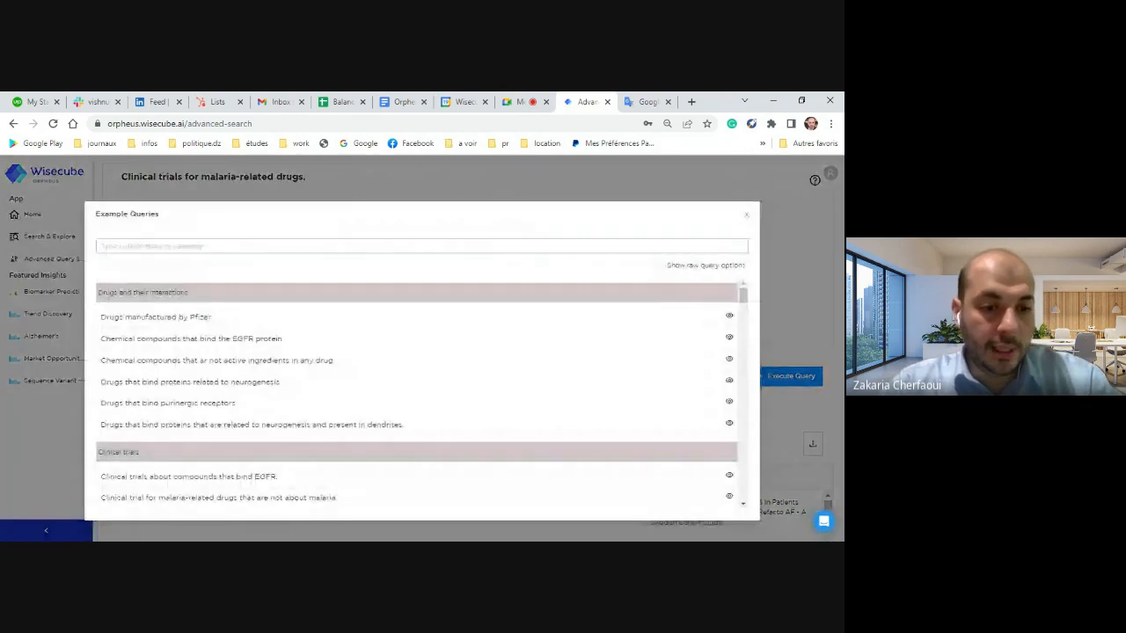
{"action": "type", "text": "pso"}
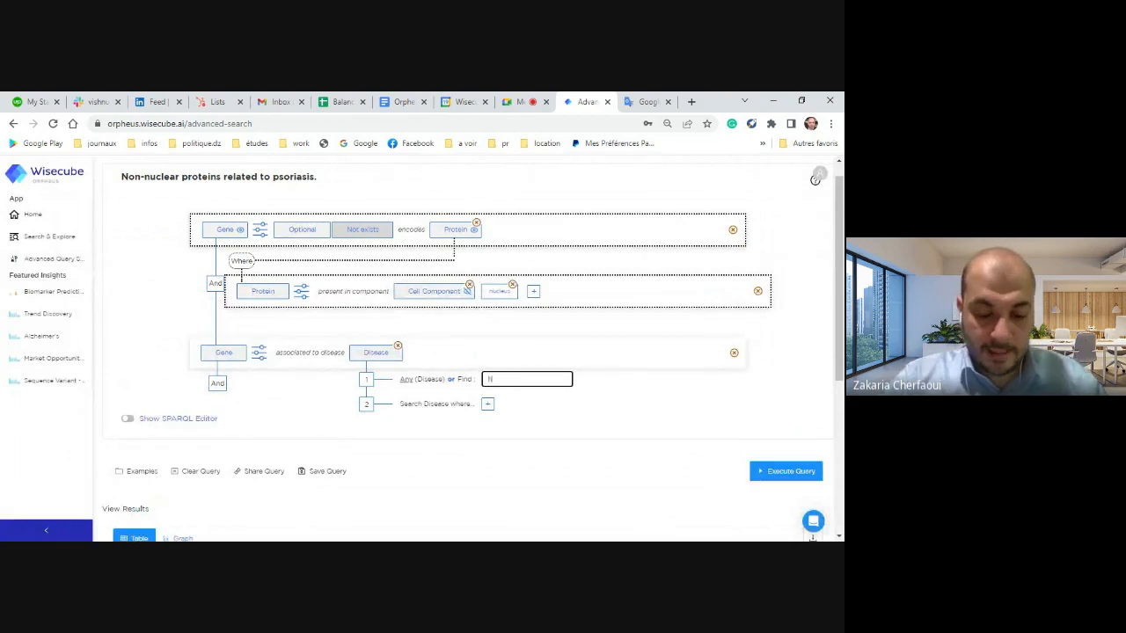
{"action": "type", "text": "hemophilia"}
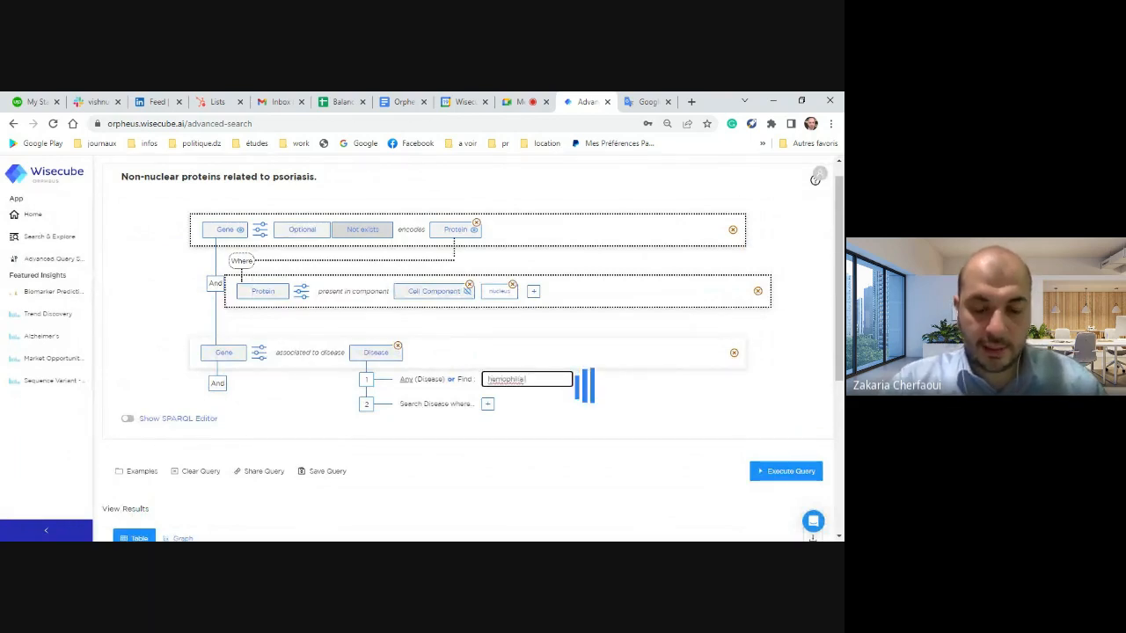
{"action": "type", "text": "C"}
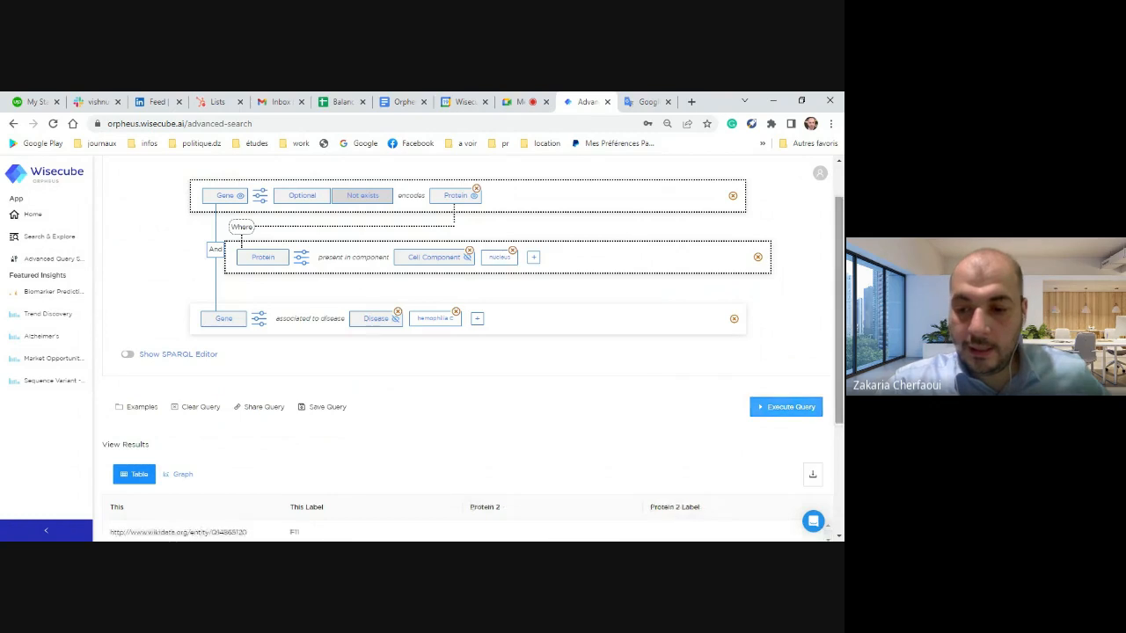
{"action": "scroll", "scroll_direction": "down", "scroll_amount": 3}
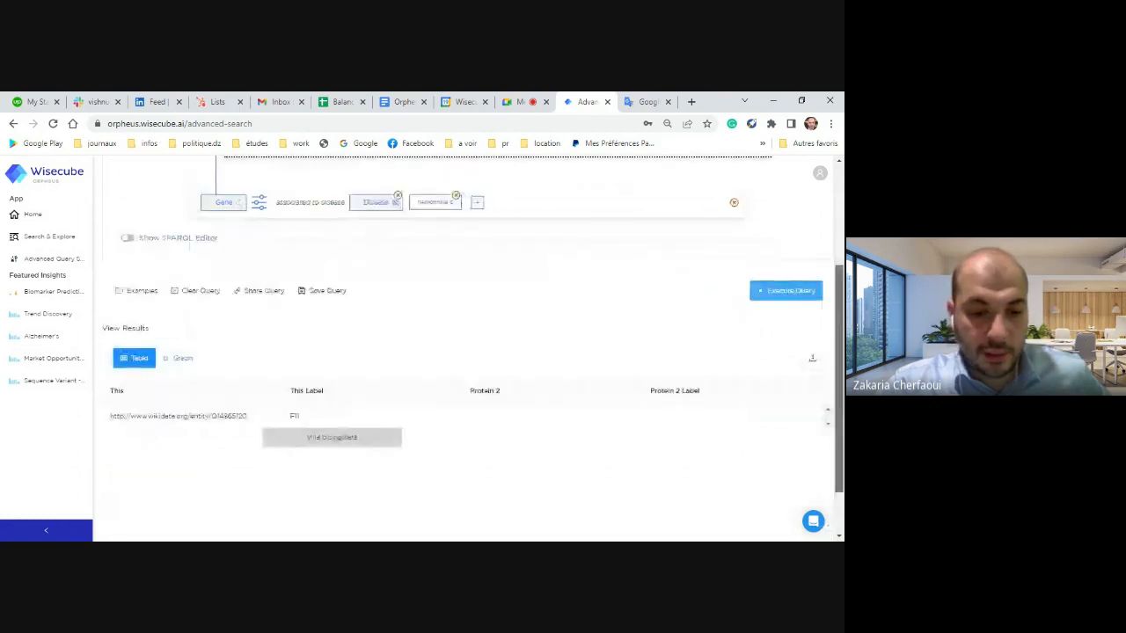
{"action": "scroll", "scroll_direction": "down", "scroll_amount": 3}
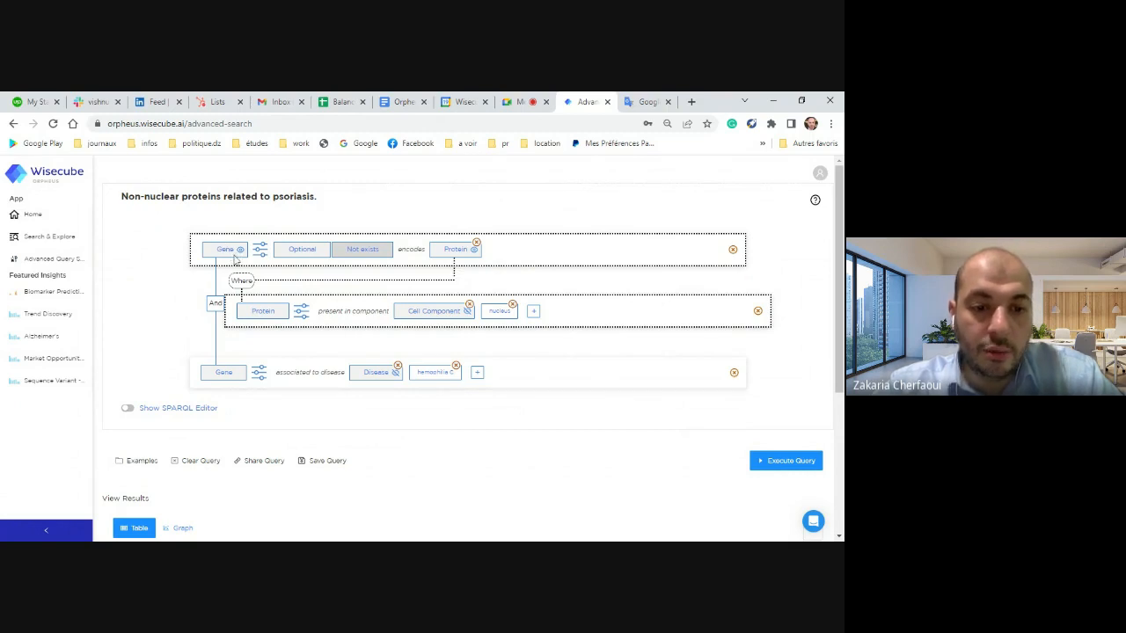
{"action": "mouse_move", "coordinate": [236, 255]}
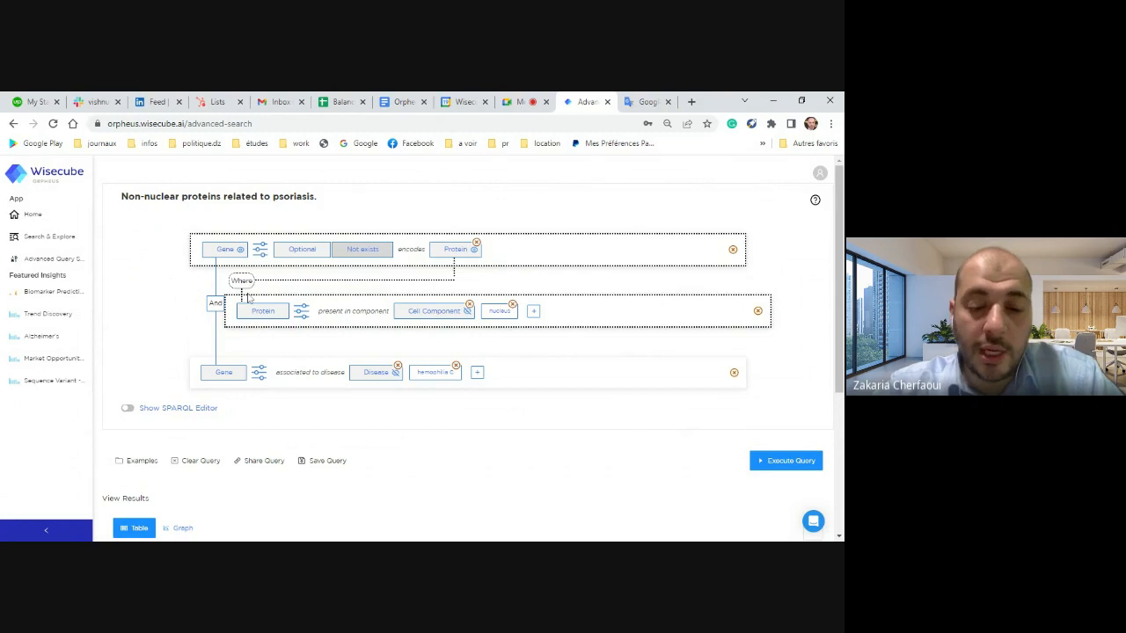
{"action": "mouse_move", "coordinate": [483, 517]}
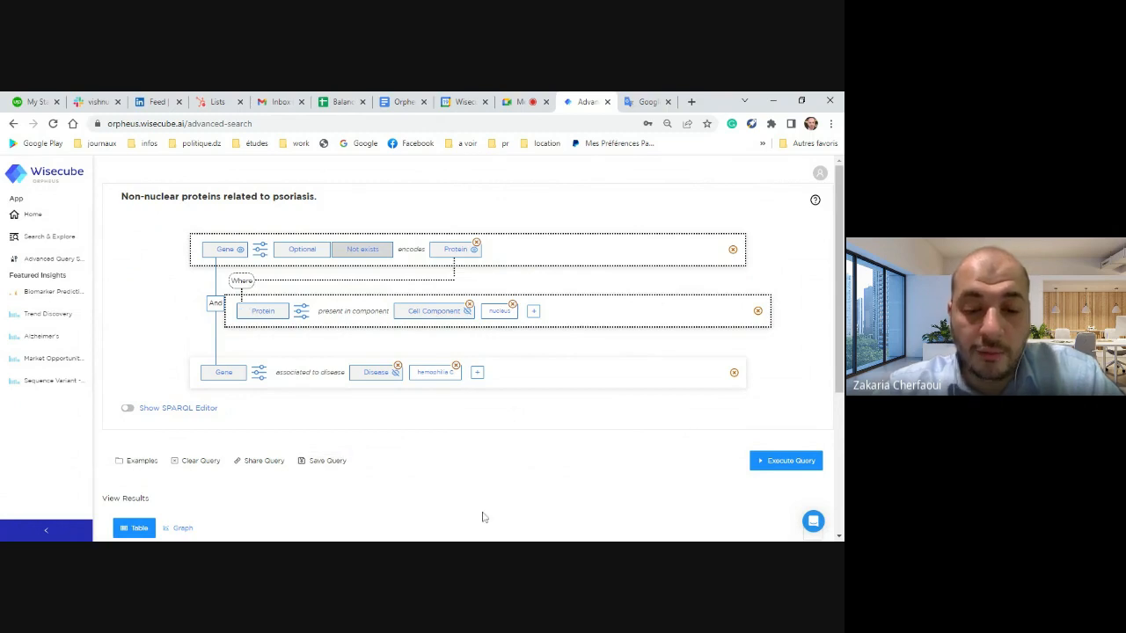